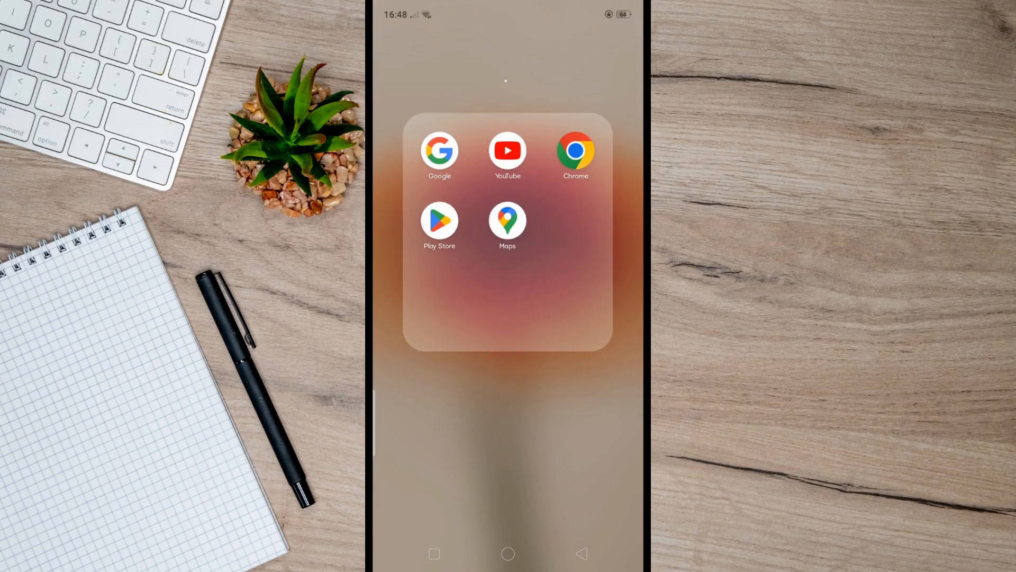
# Launch Play Store and search for 'google drive', picking the google drive suggestion
pyautogui.click(575, 150)
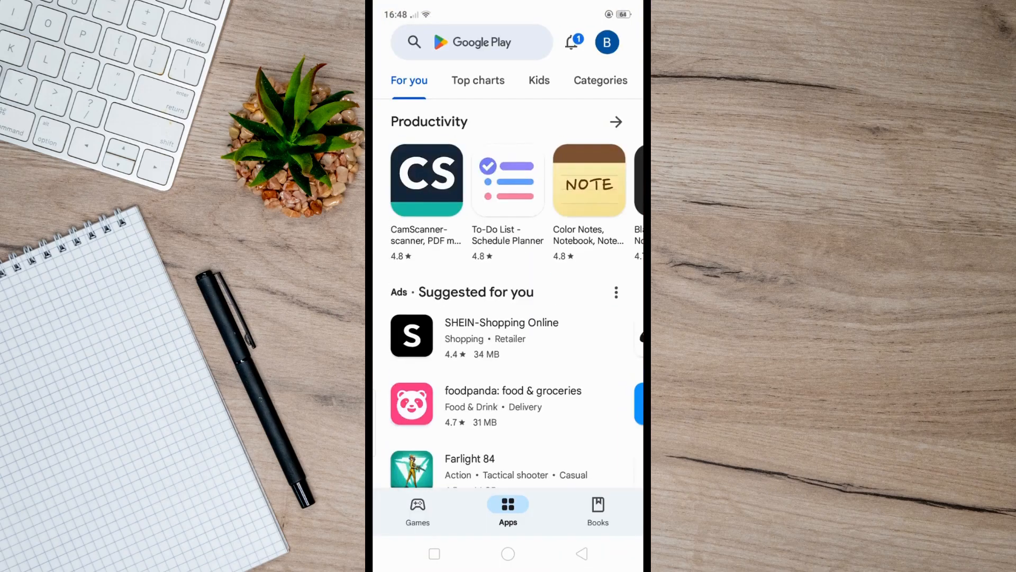
pyautogui.click(471, 43)
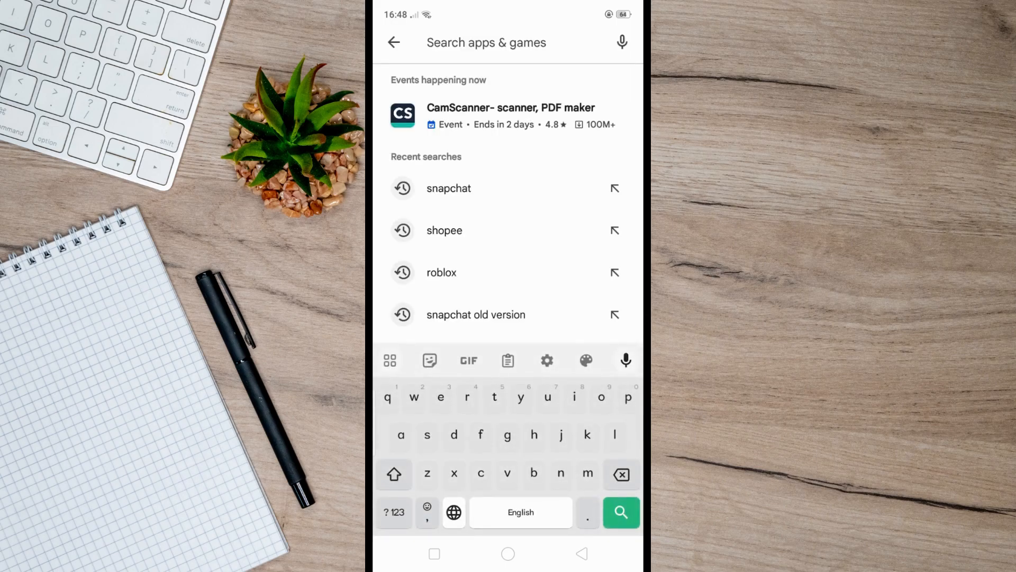
pyautogui.write('google drive')
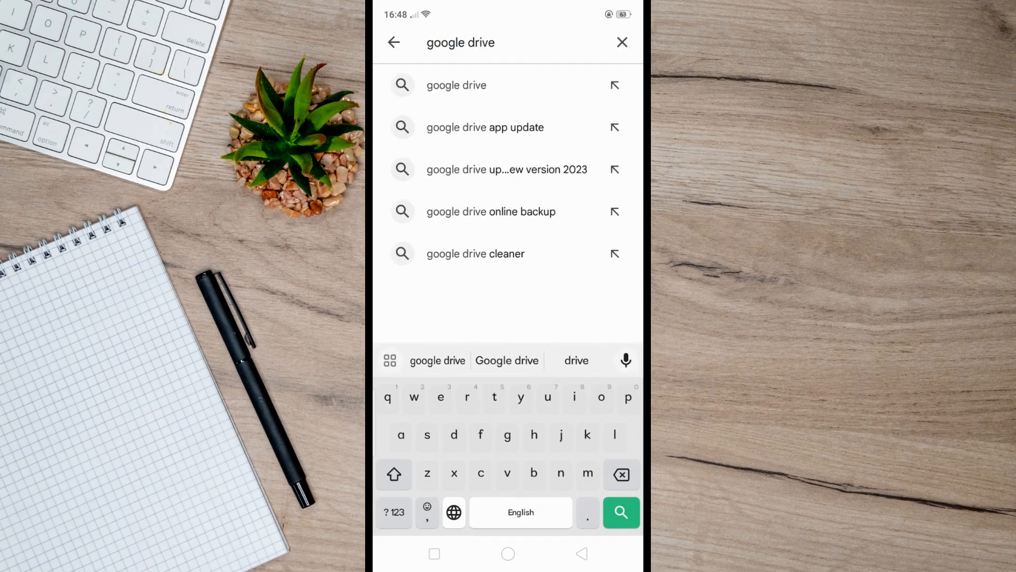
pyautogui.click(621, 512)
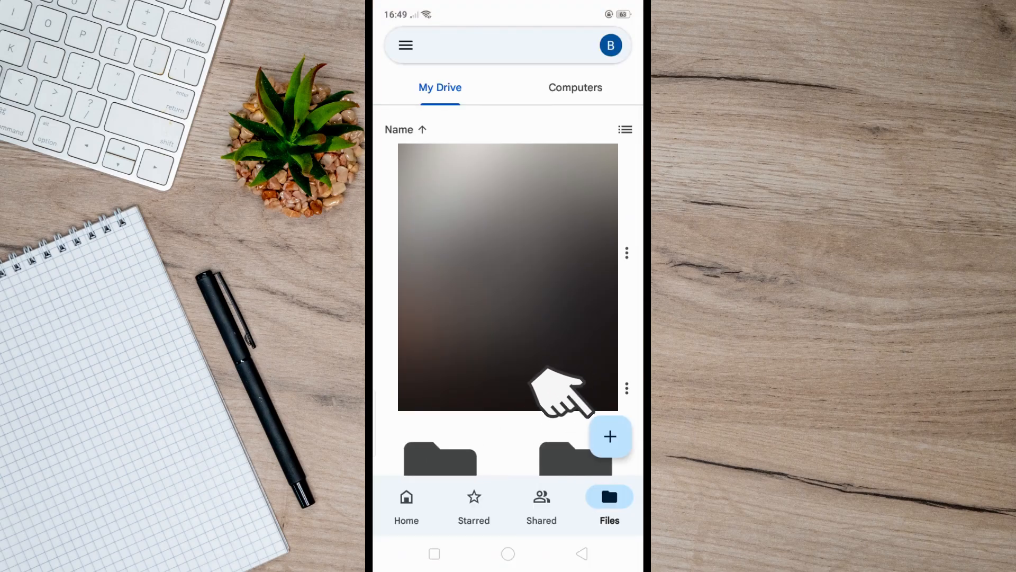
# Create a new folder named 'Videos' in My Drive via the + menu
pyautogui.click(609, 436)
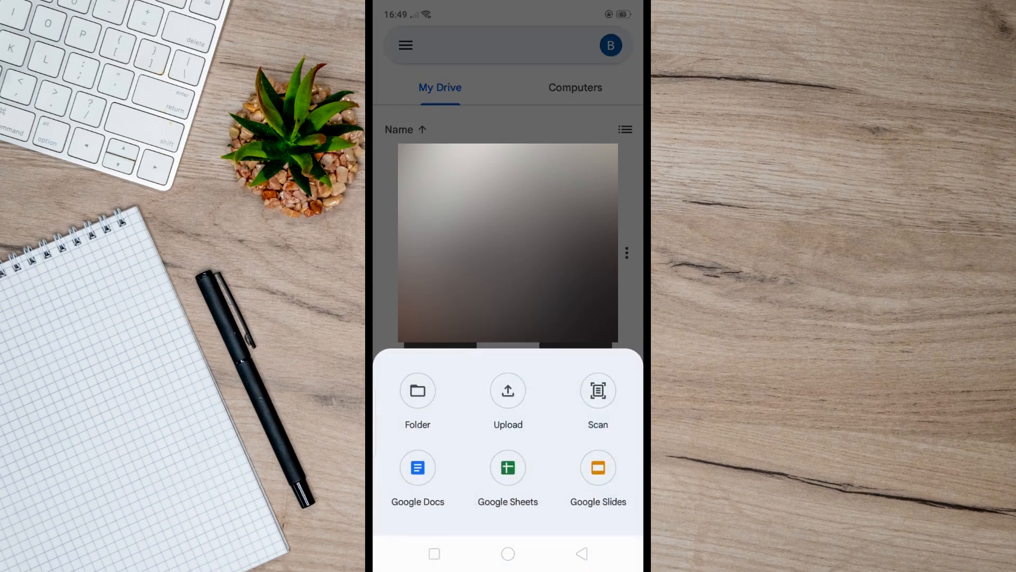
pyautogui.click(417, 390)
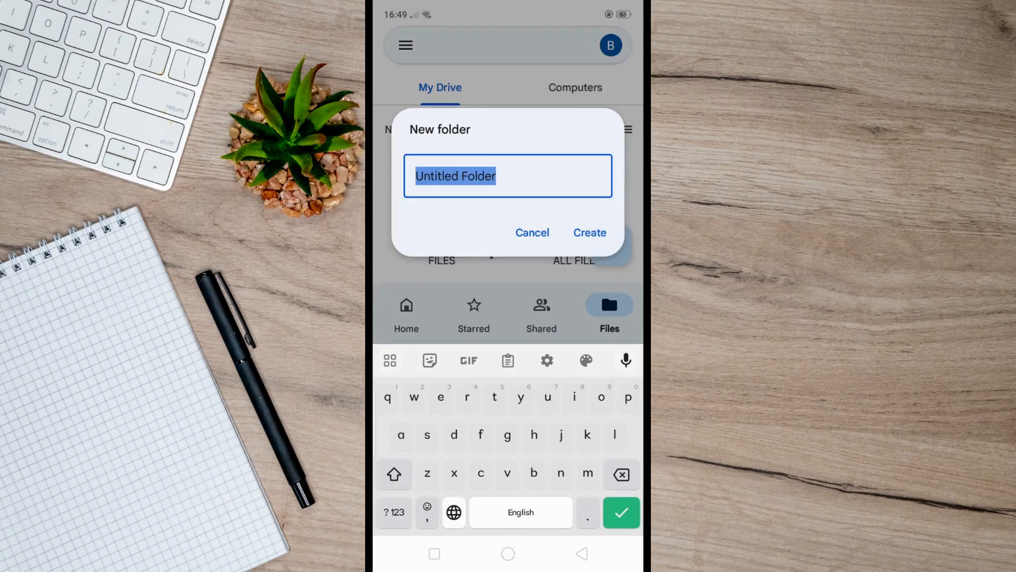
pyautogui.write('Videos')
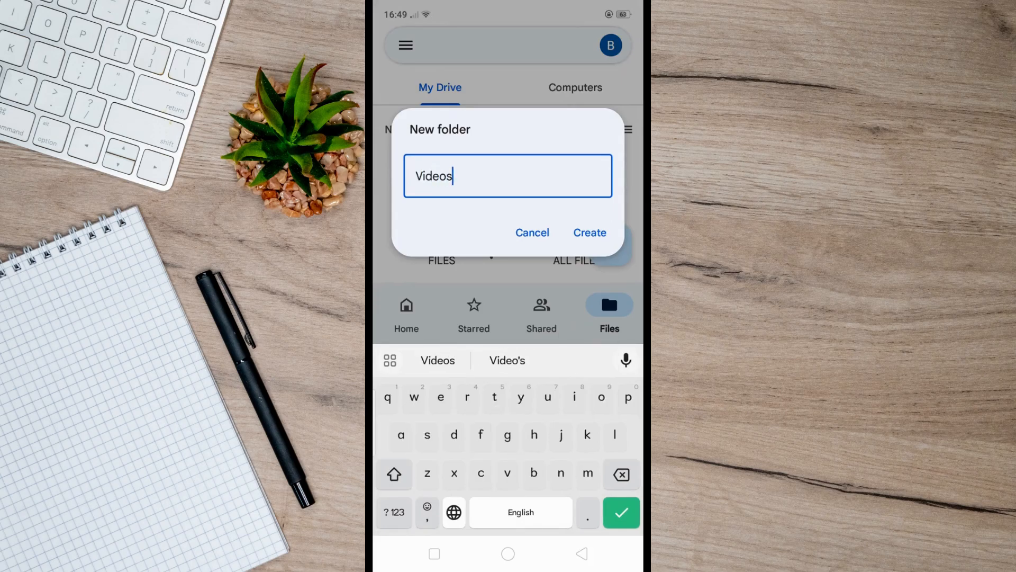
pyautogui.click(590, 233)
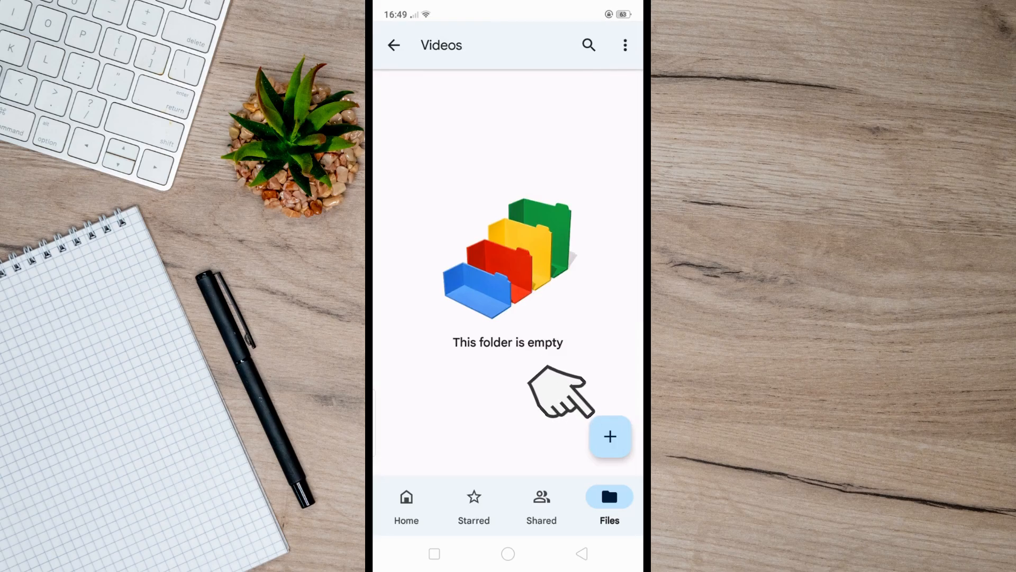
# Start adding a new item inside the empty Videos folder
pyautogui.click(610, 436)
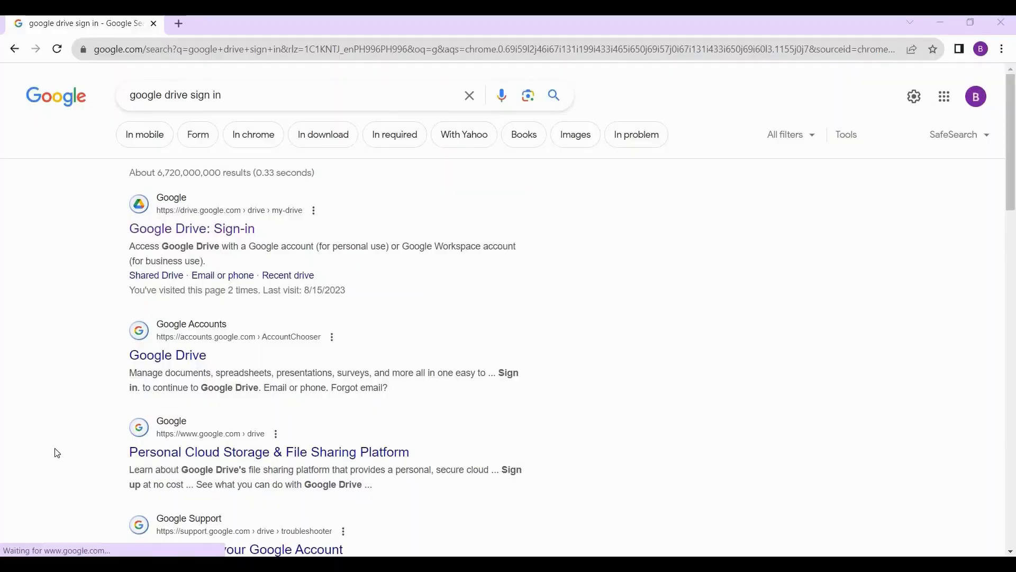
# Go to Google Drive through the 'Google Drive: Sign-in' search result
pyautogui.click(253, 94)
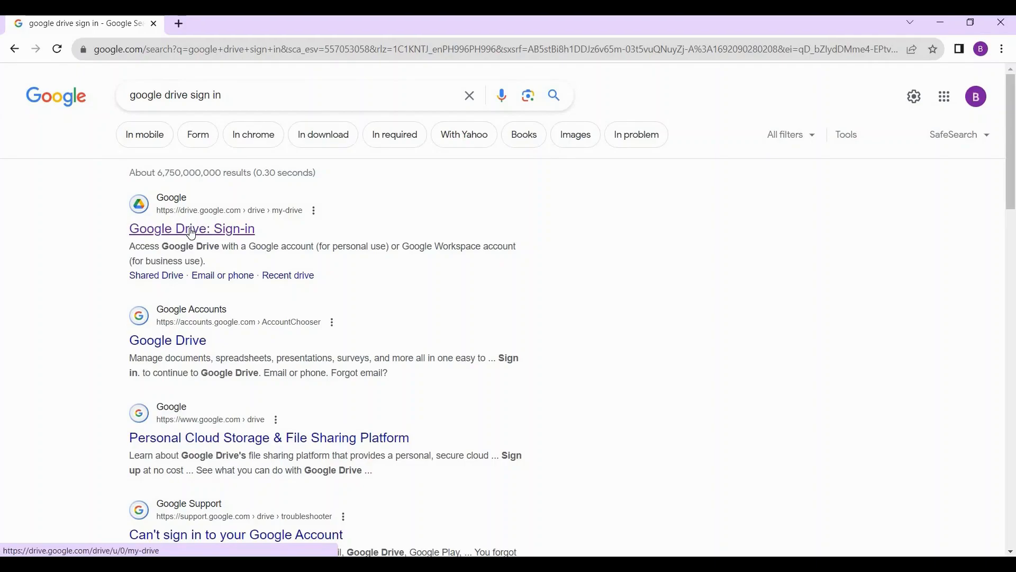
pyautogui.click(191, 228)
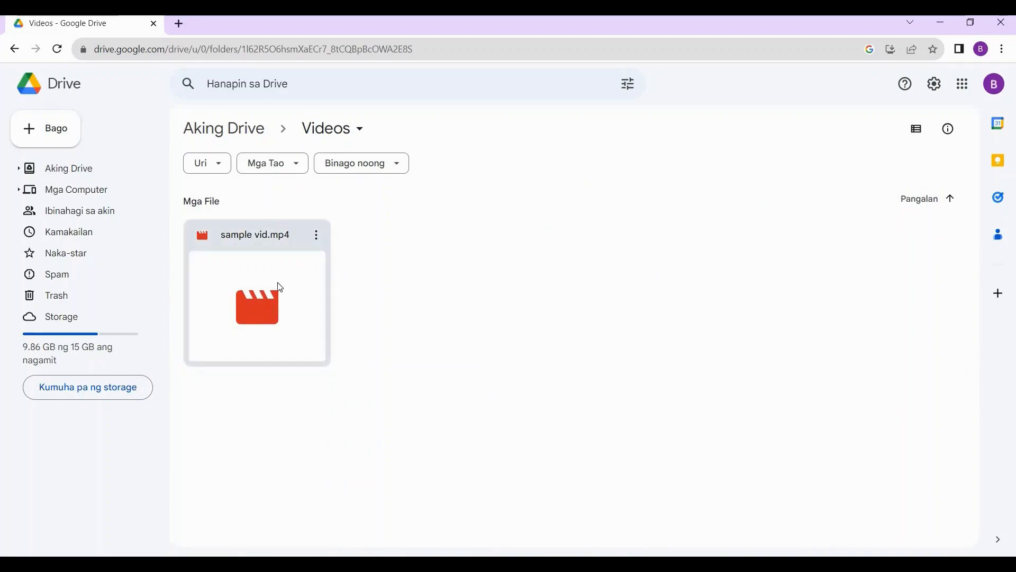
pyautogui.moveTo(310, 259)
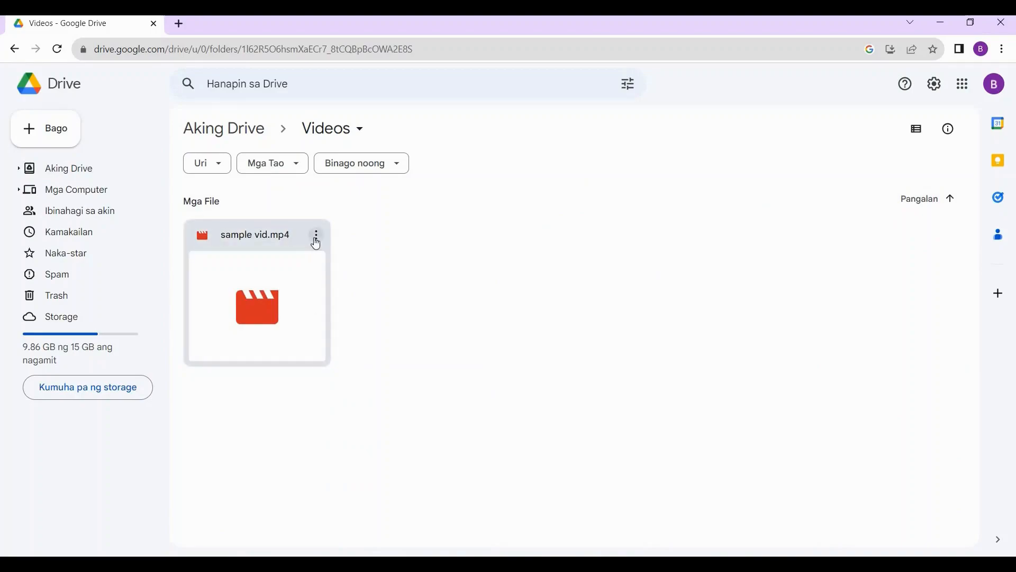
# Download sample vid.mp4 from the Videos folder and play it full screen in Media Player
pyautogui.click(316, 234)
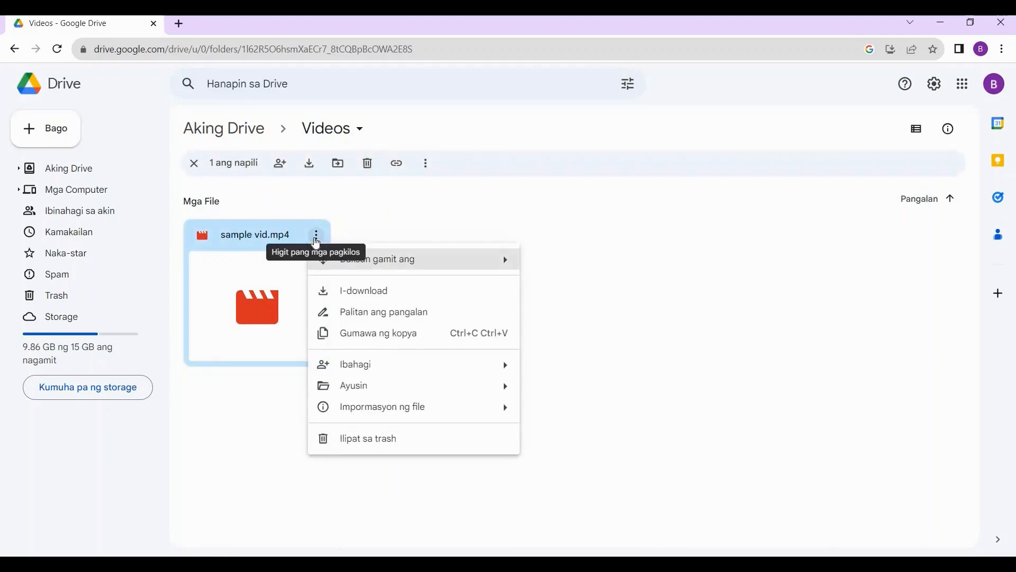
pyautogui.moveTo(351, 290)
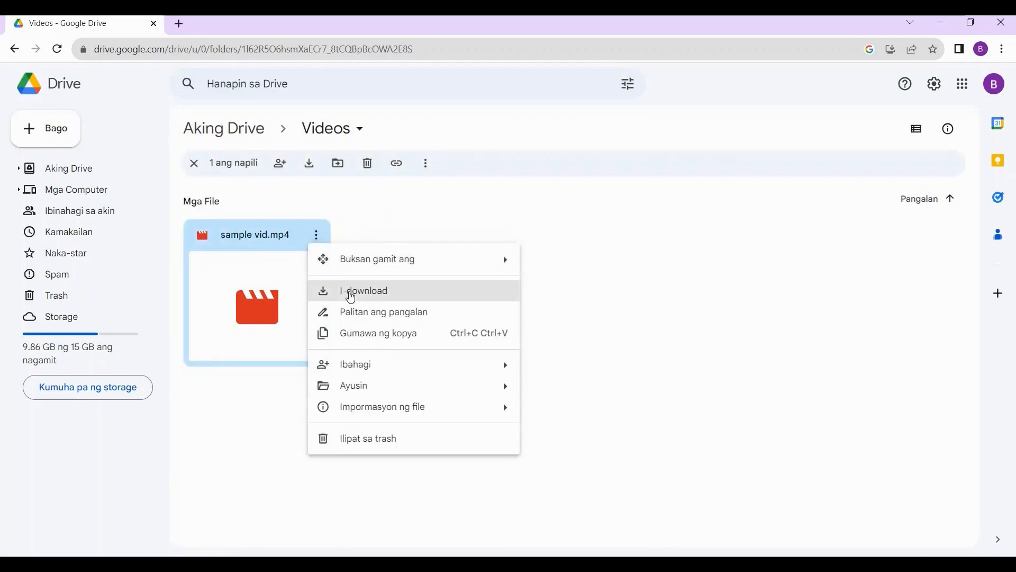
pyautogui.click(363, 290)
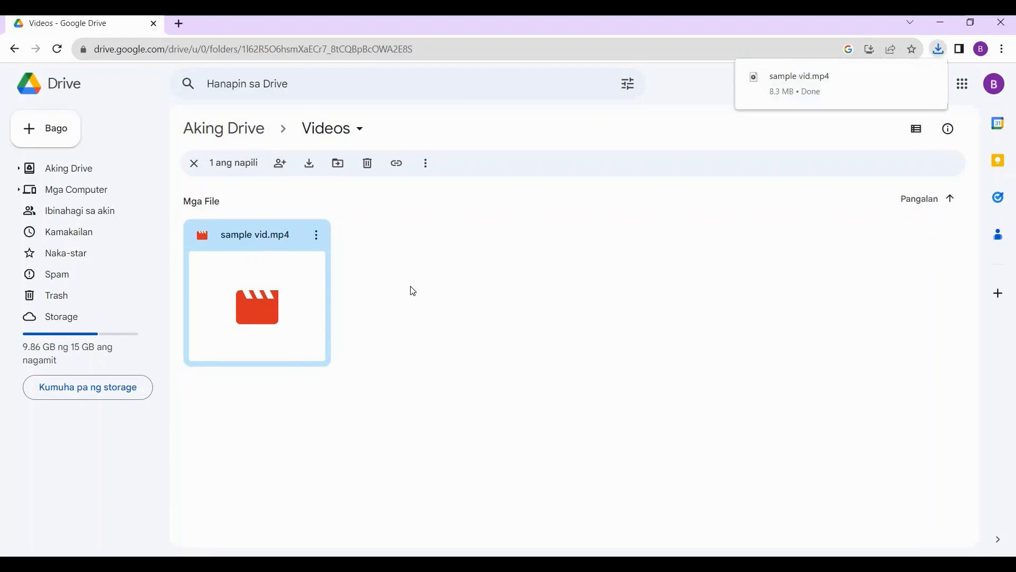
pyautogui.moveTo(811, 88)
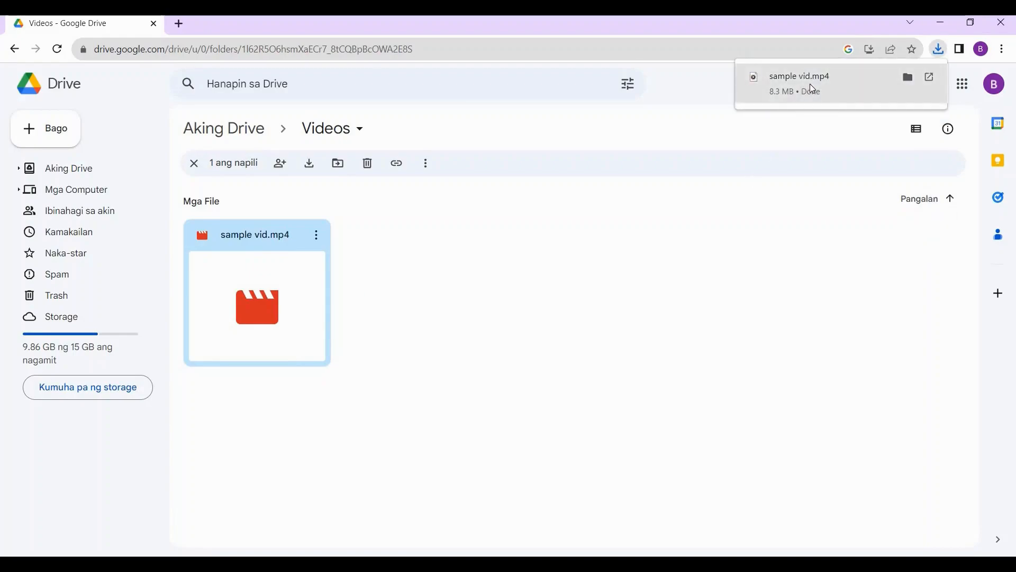
pyautogui.click(799, 83)
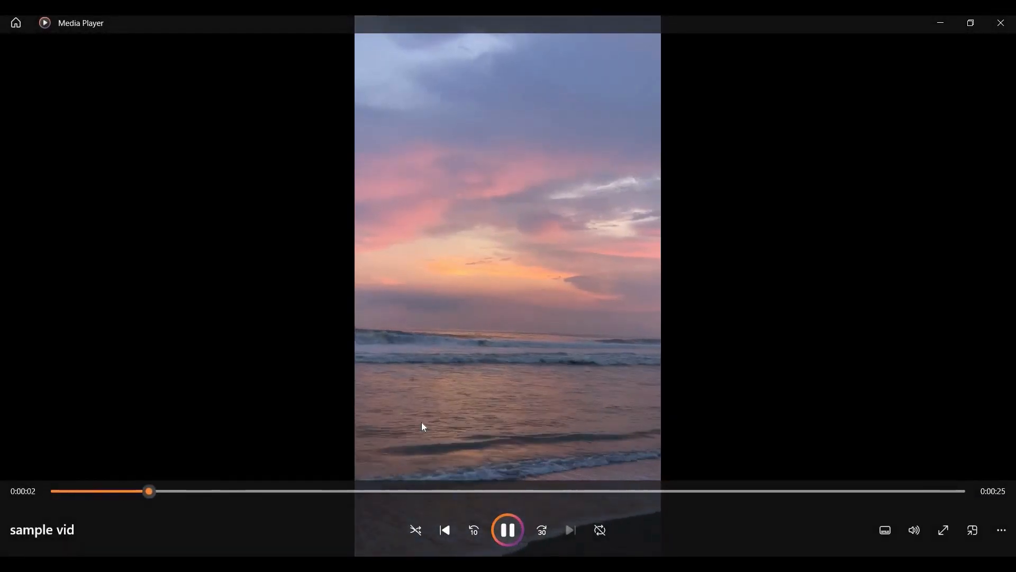
pyautogui.click(942, 529)
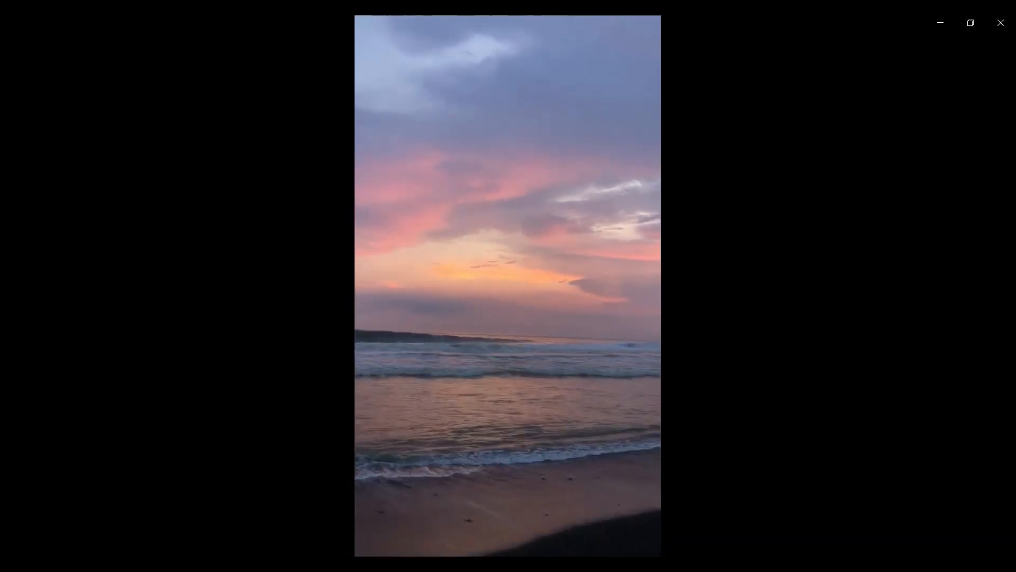